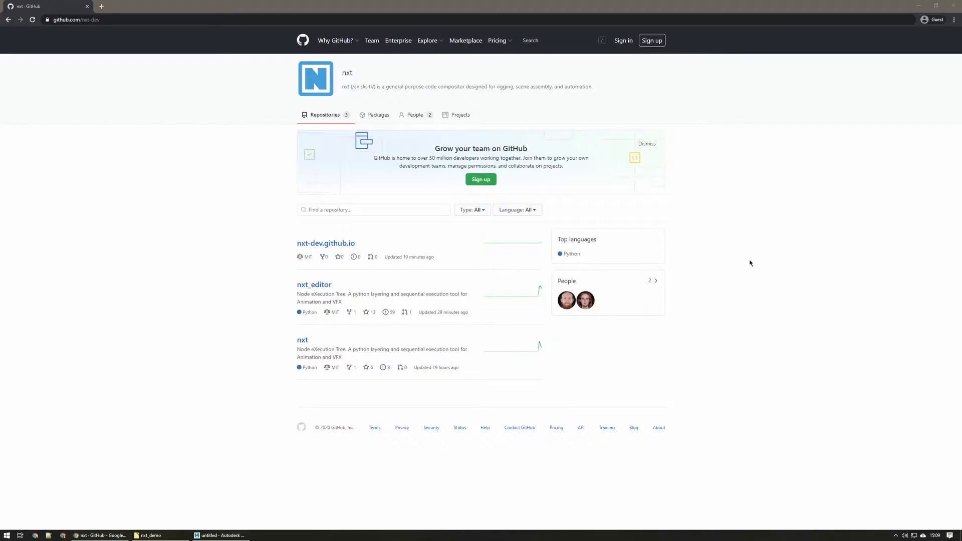
{"action": "mouse_move", "coordinate": [412, 280]}
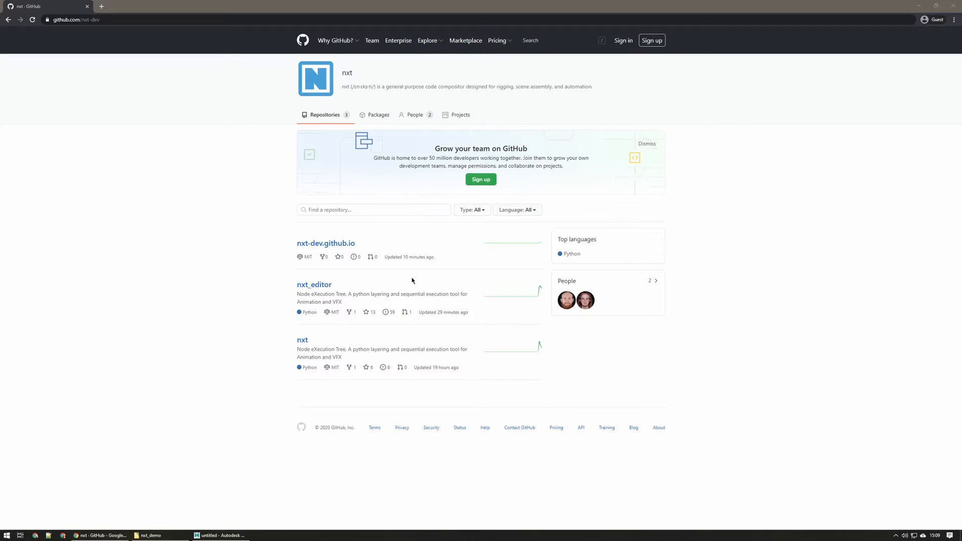
{"action": "mouse_move", "coordinate": [315, 284]}
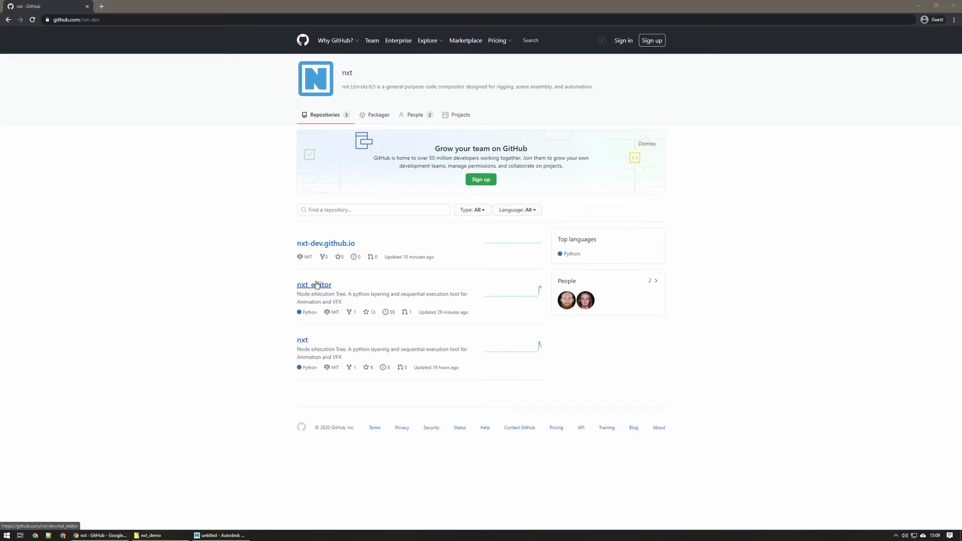
Open the nxt_editor repository's releases and scroll to the v3.4.3 release assets.
{"action": "left_click", "coordinate": [314, 284]}
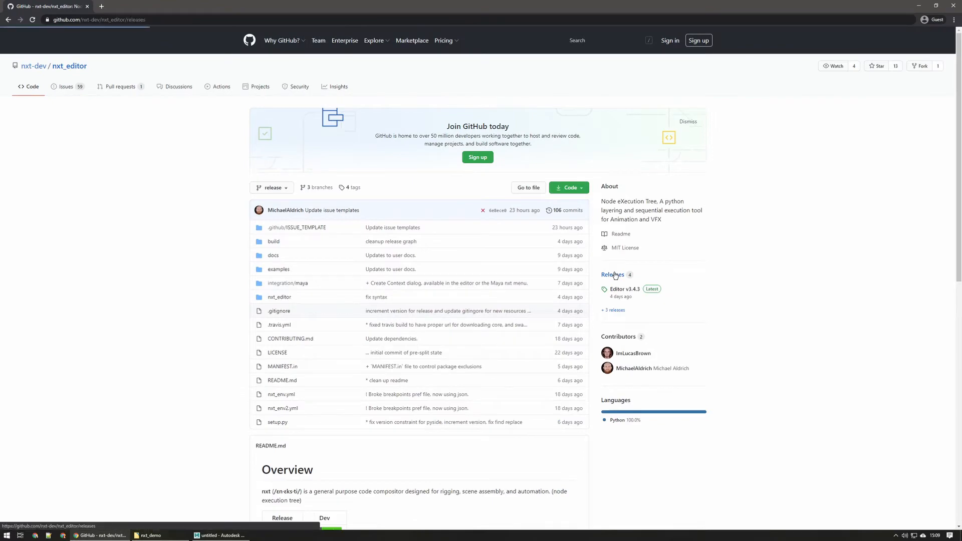
{"action": "left_click", "coordinate": [611, 274]}
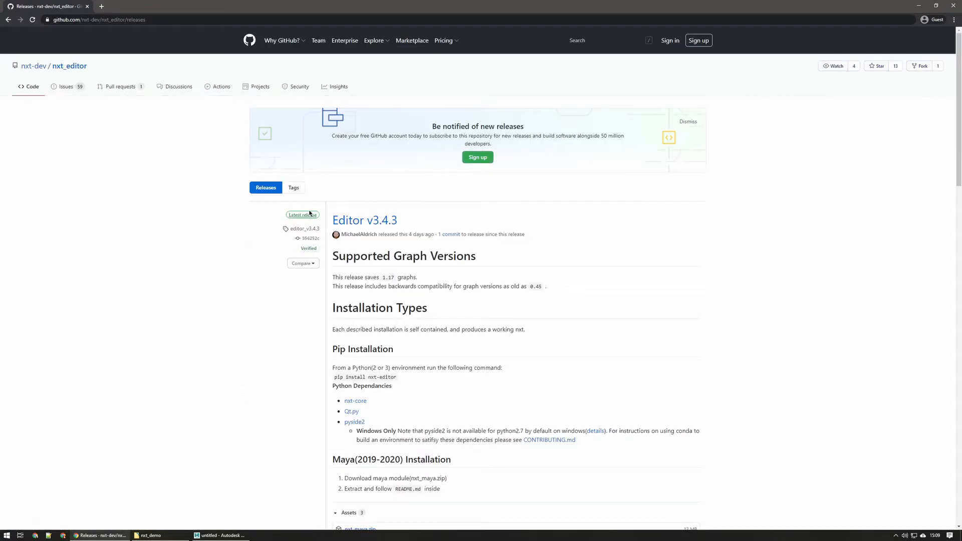
{"action": "scroll", "scroll_direction": "down", "scroll_amount": 3}
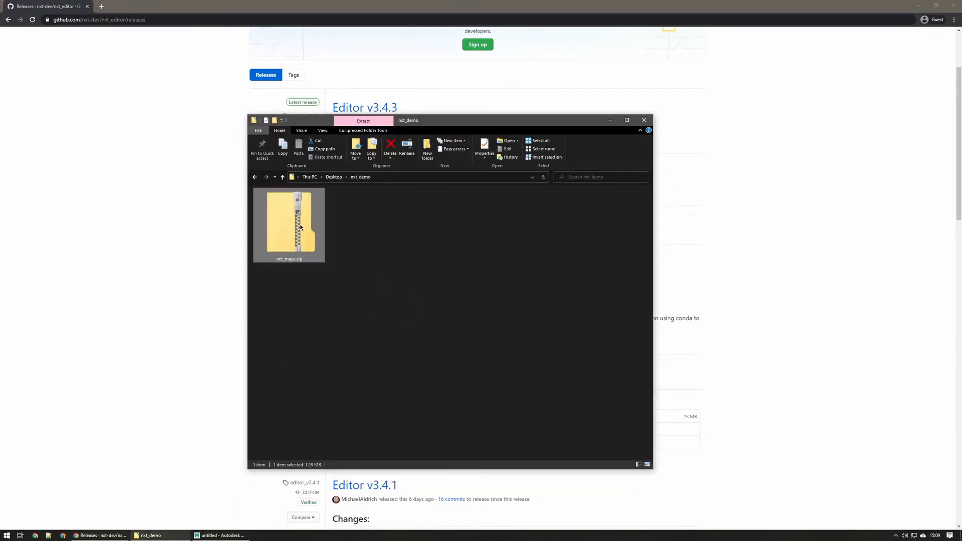
Extract nxt_maya.zip into a new nxt_maya folder and open it.
{"action": "left_click", "coordinate": [362, 120]}
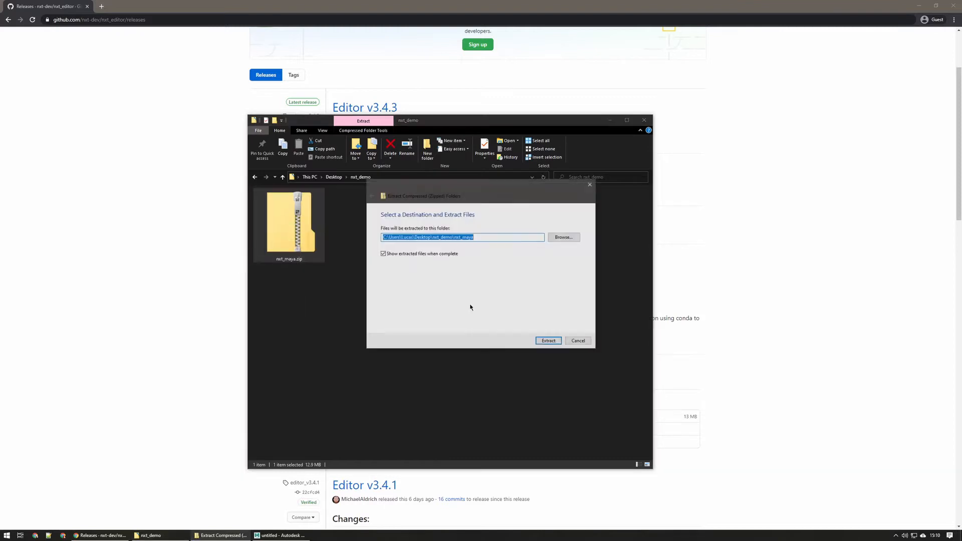
{"action": "left_click", "coordinate": [548, 340]}
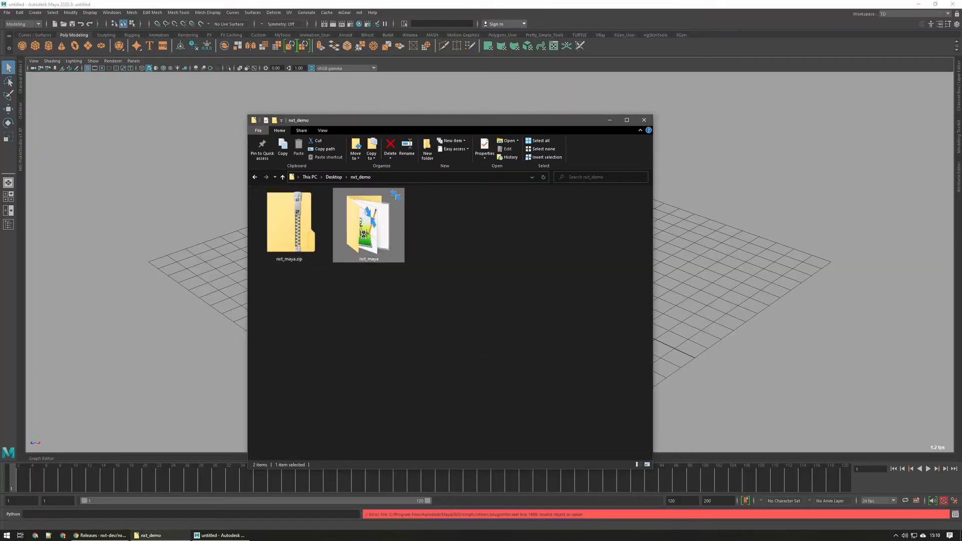
{"action": "mouse_move", "coordinate": [386, 282]}
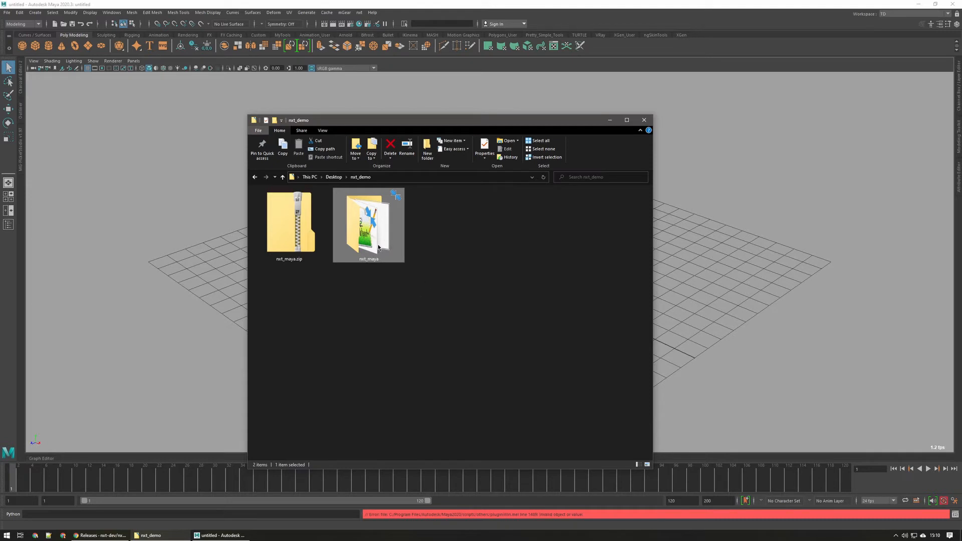
{"action": "mouse_move", "coordinate": [385, 225]}
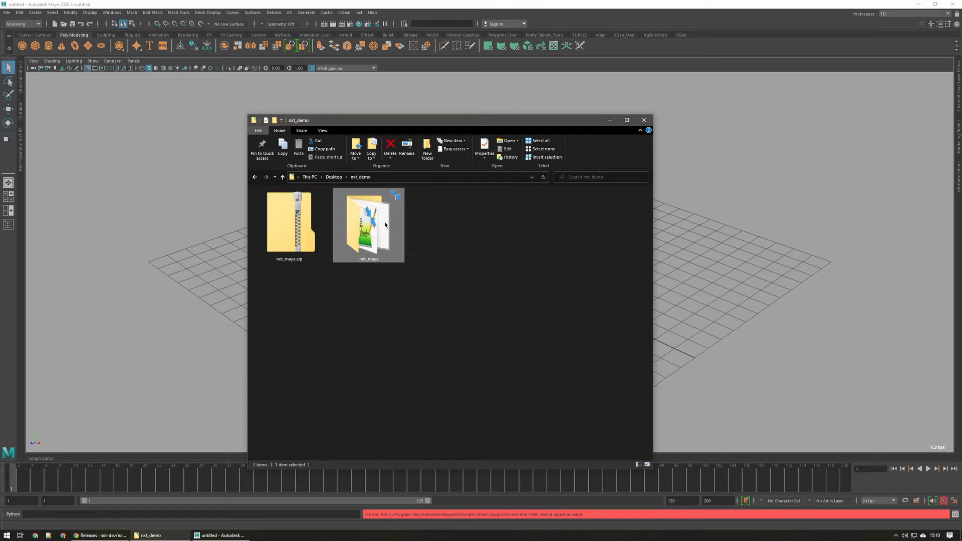
{"action": "double_click", "coordinate": [368, 221]}
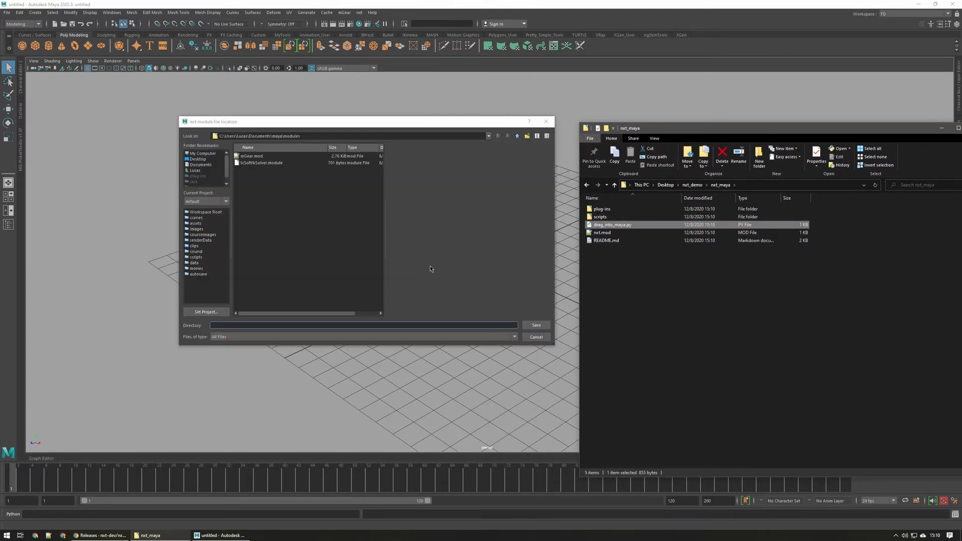
{"action": "mouse_move", "coordinate": [461, 248]}
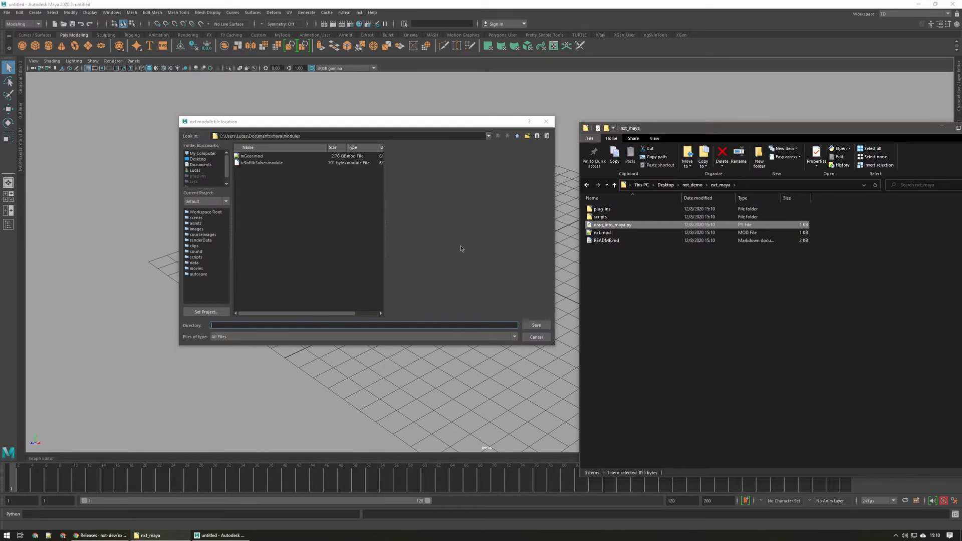
{"action": "mouse_move", "coordinate": [534, 324]}
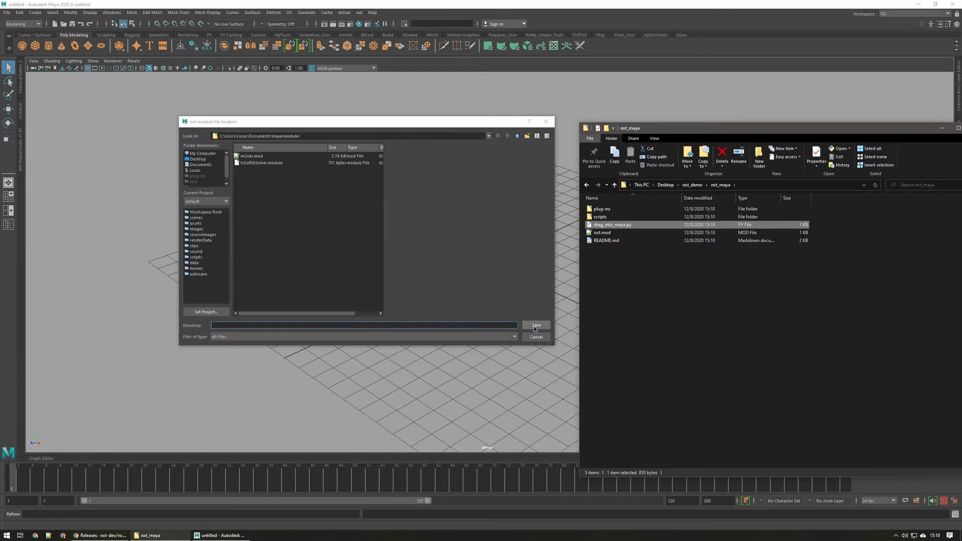
Accept Maya's default modules folder as the nxt module file location.
{"action": "left_click", "coordinate": [535, 336]}
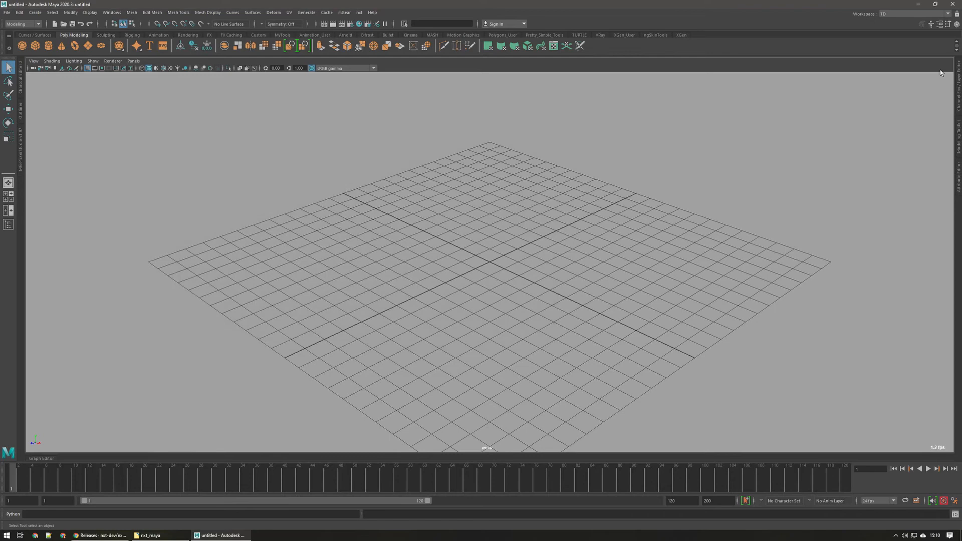
Search 'nxt' in the Plug-in Manager, confirm nxt_maya.py loaded, and check the nxt menu.
{"action": "left_click", "coordinate": [111, 12]}
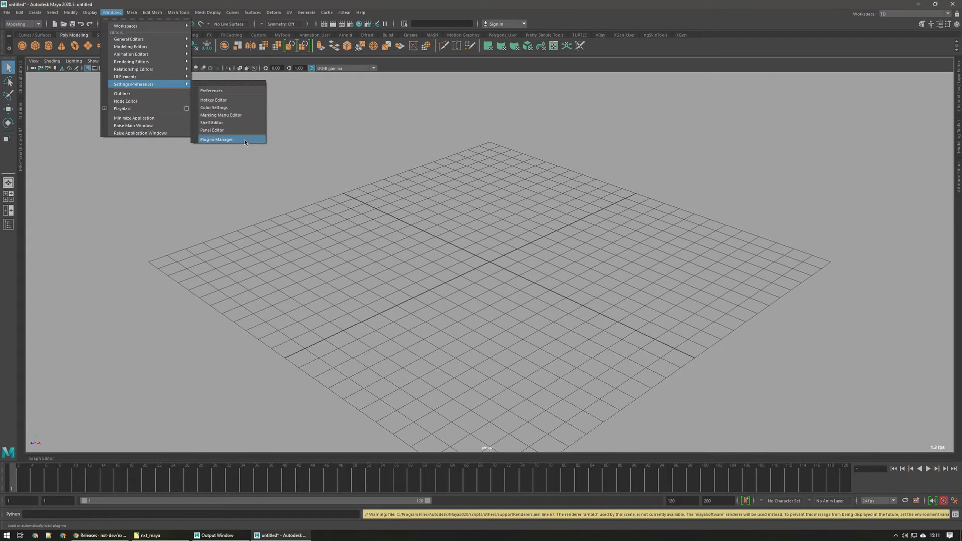
{"action": "left_click", "coordinate": [216, 139]}
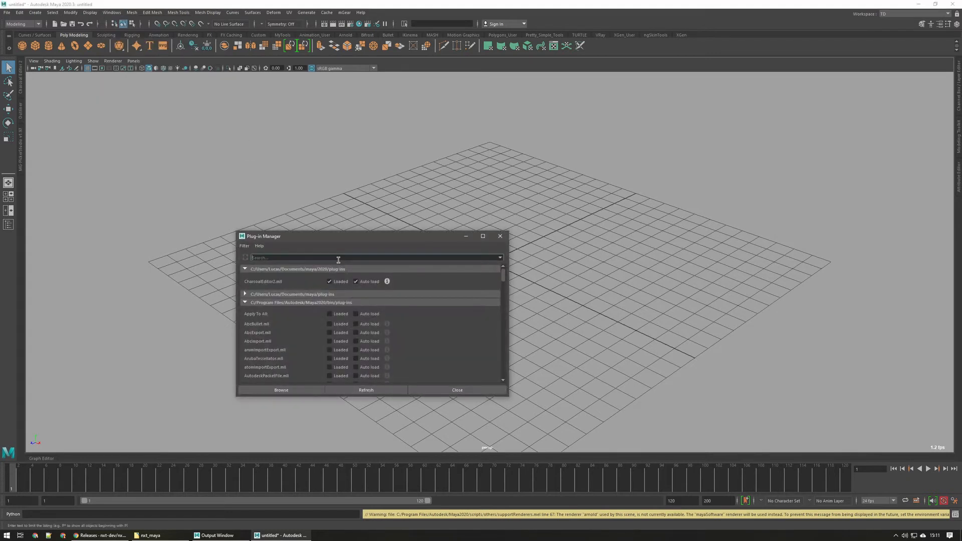
{"action": "type", "text": "nxt"}
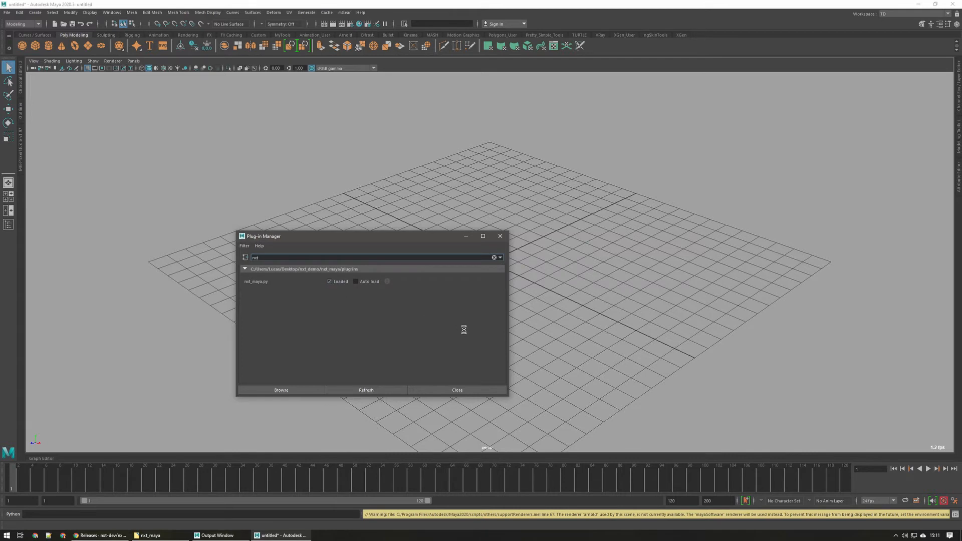
{"action": "mouse_move", "coordinate": [469, 326]}
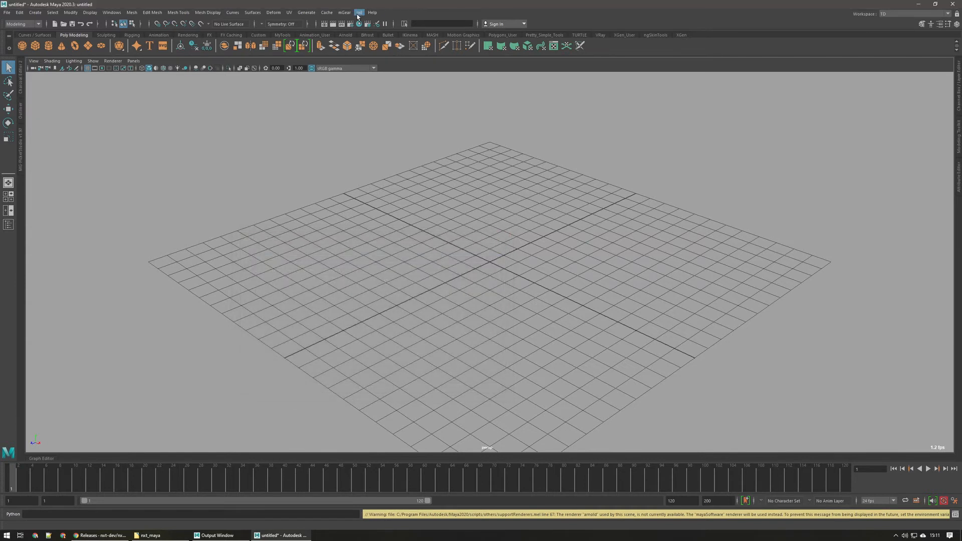
{"action": "left_click", "coordinate": [359, 12]}
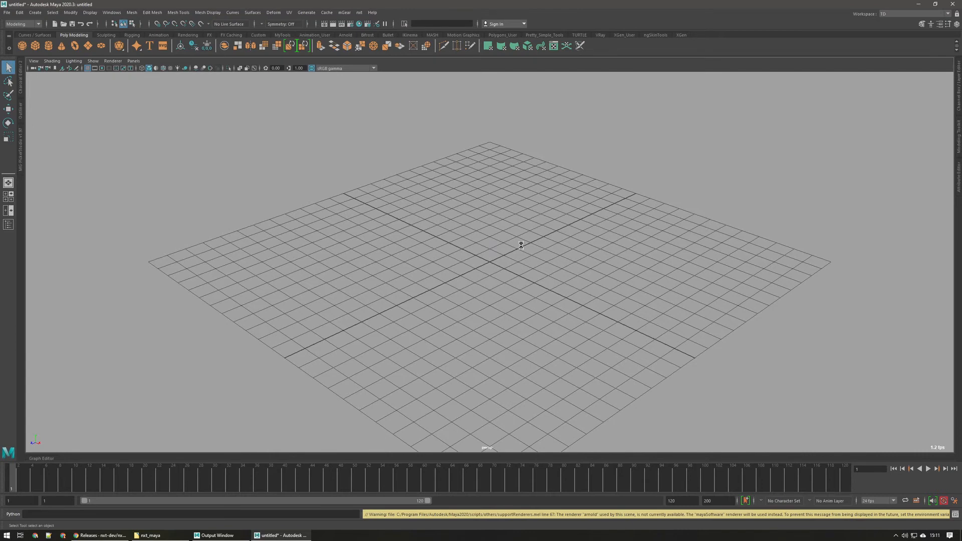
{"action": "left_click", "coordinate": [148, 535]}
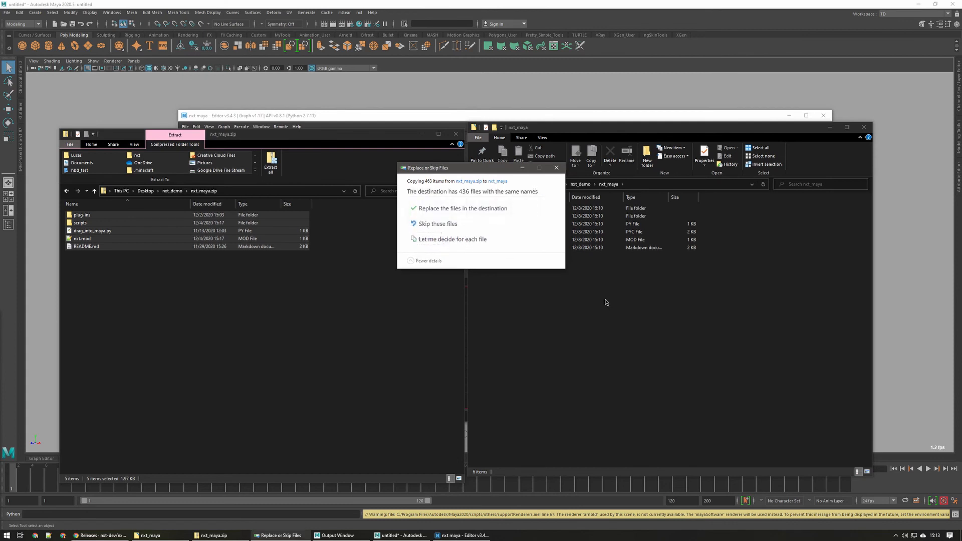
Choose to replace the same-named files when copying nxt_maya.zip into nxt_maya.
{"action": "left_click", "coordinate": [462, 208]}
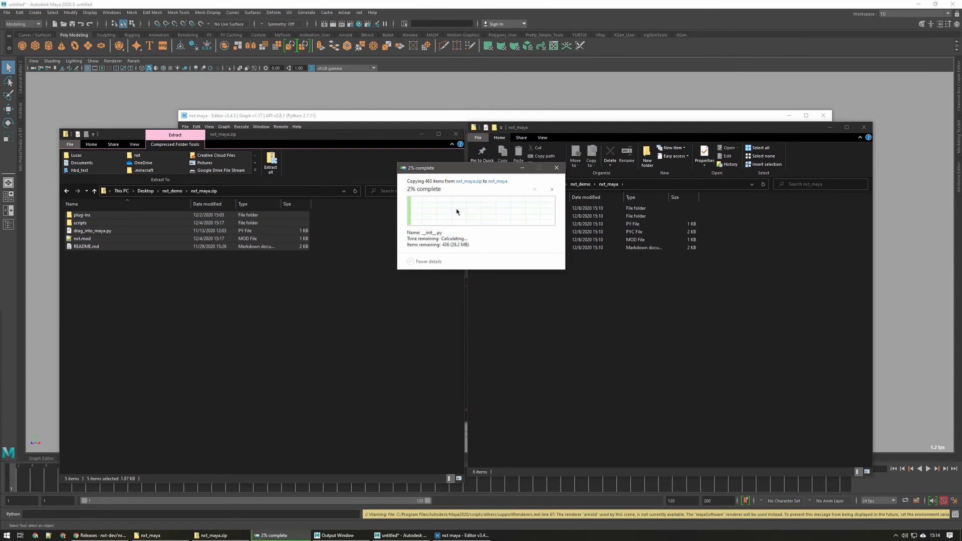